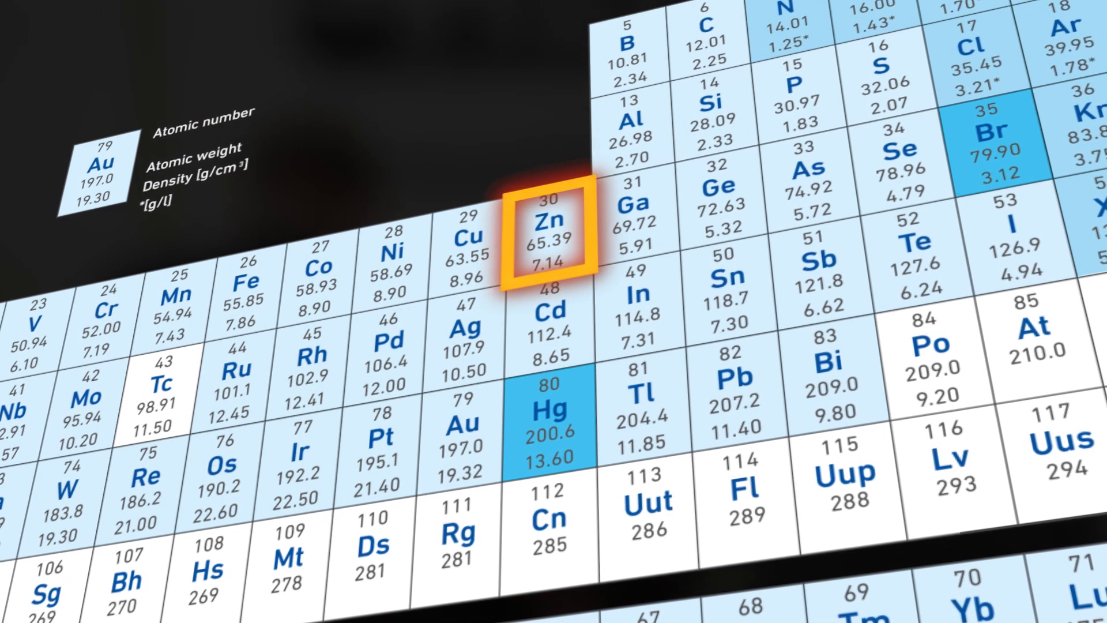
Highlight gold (Au, 79) with a yellow box alongside the orange zinc outline.
left_click(463, 429)
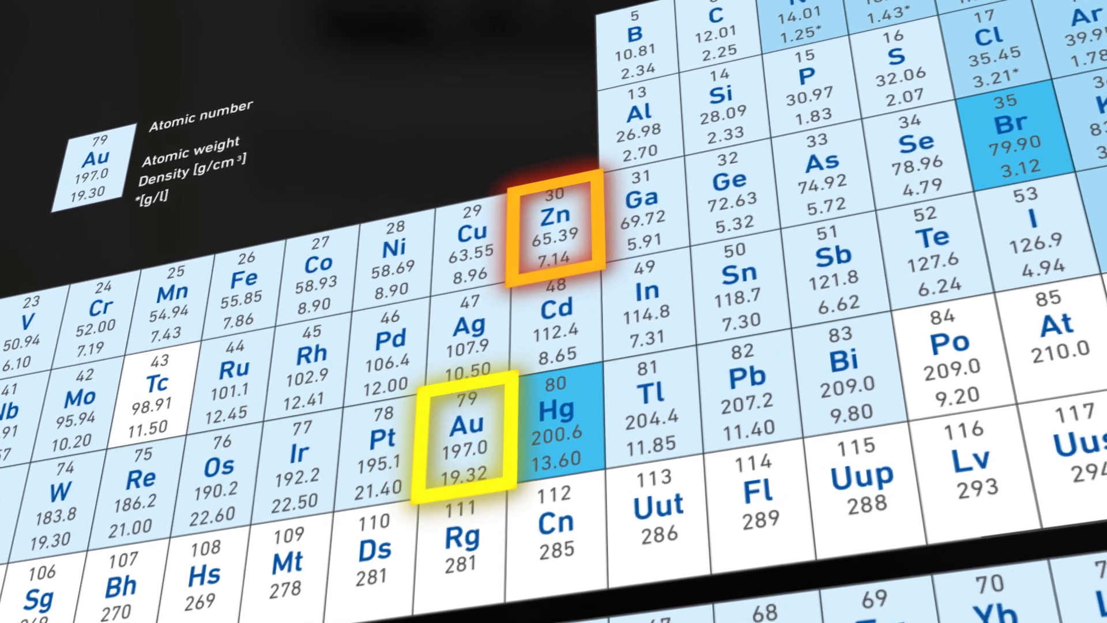